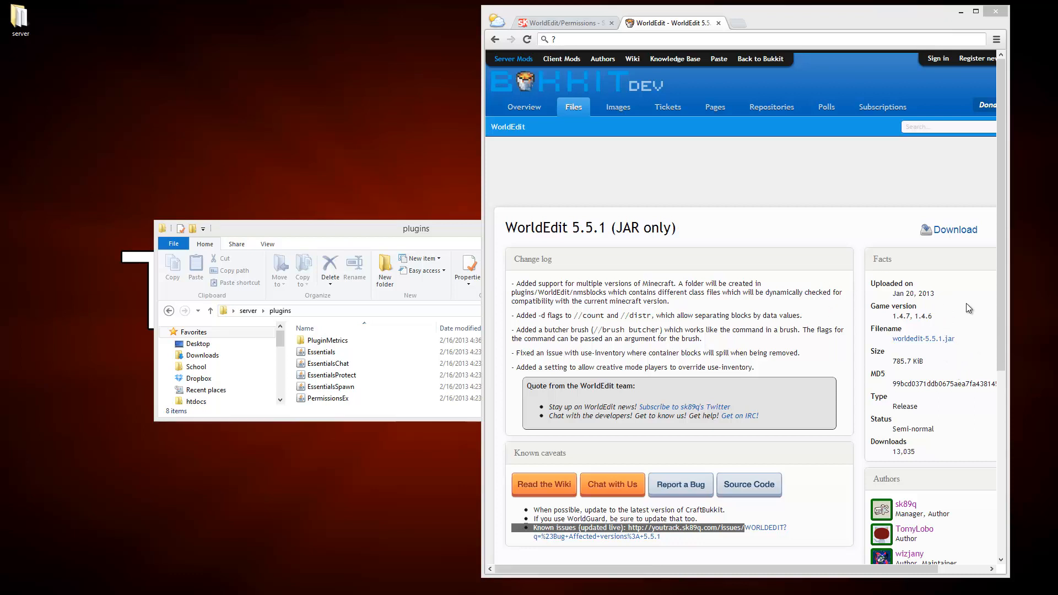
mouse_move(962, 317)
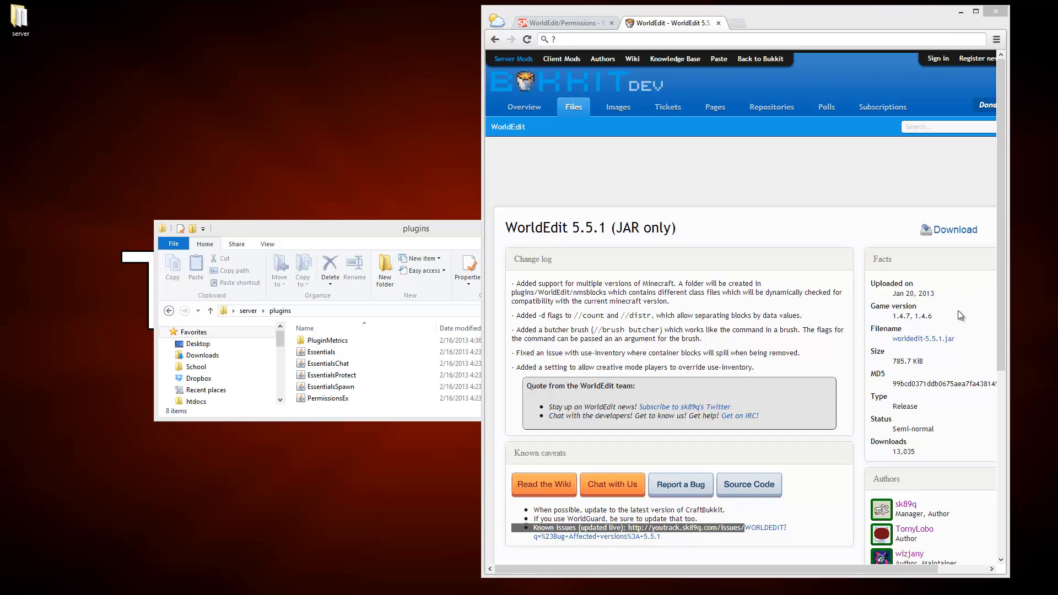
mouse_move(895, 284)
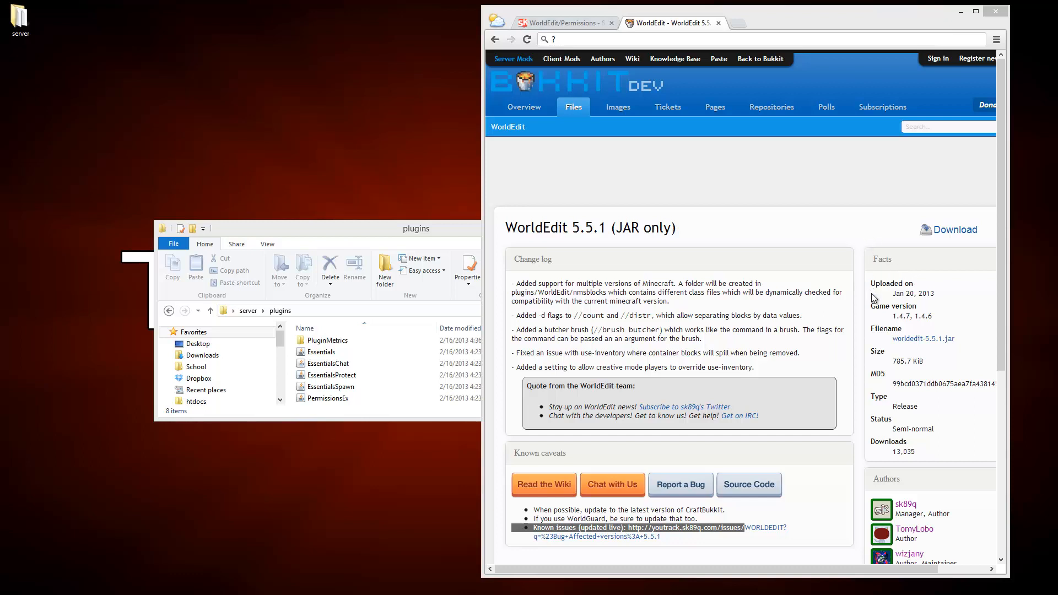
mouse_move(879, 302)
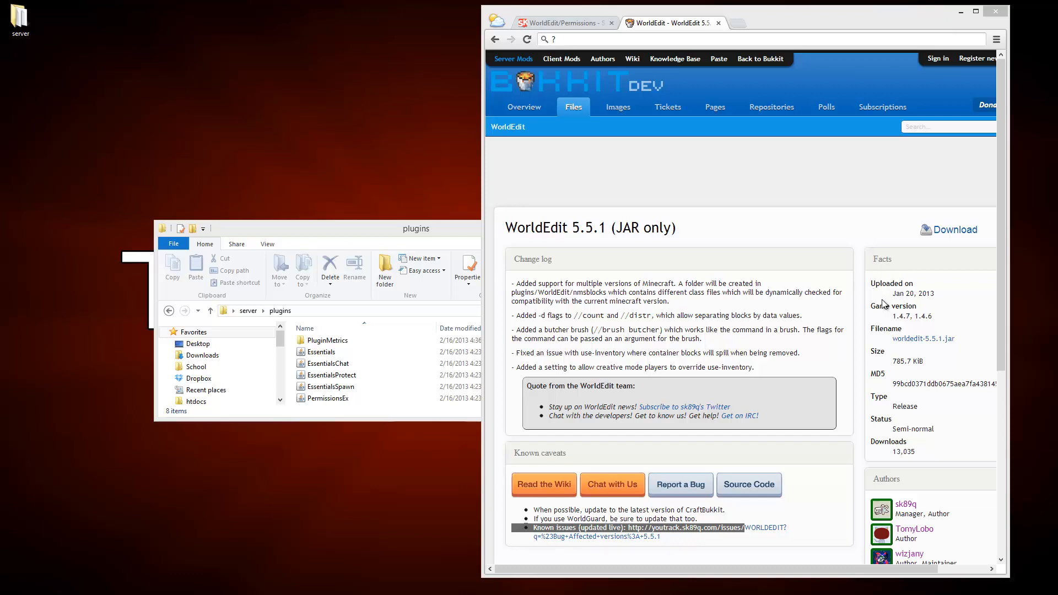
mouse_move(906, 316)
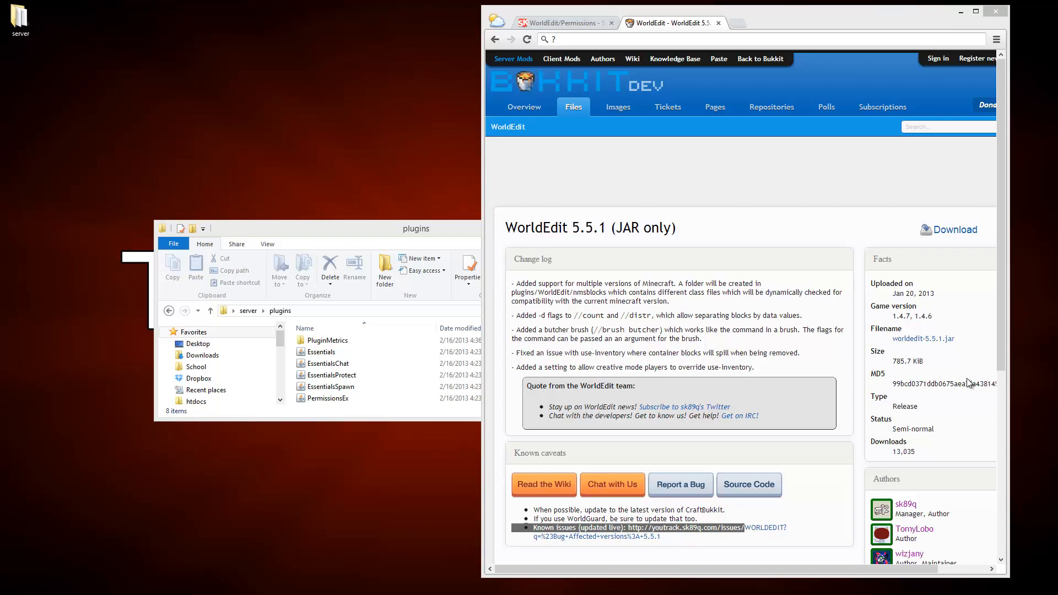
mouse_move(966, 382)
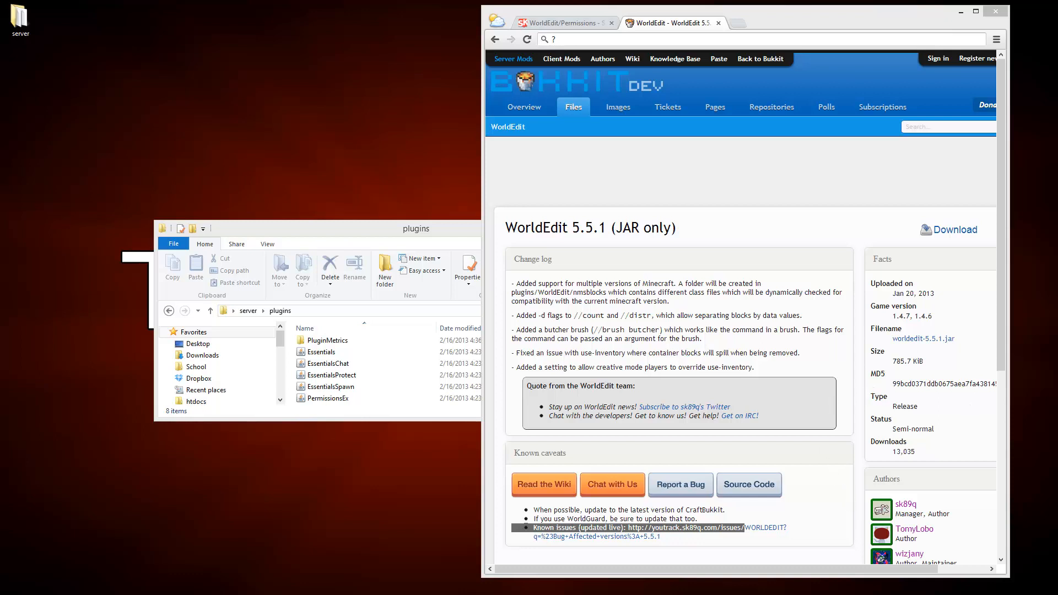
mouse_move(732, 441)
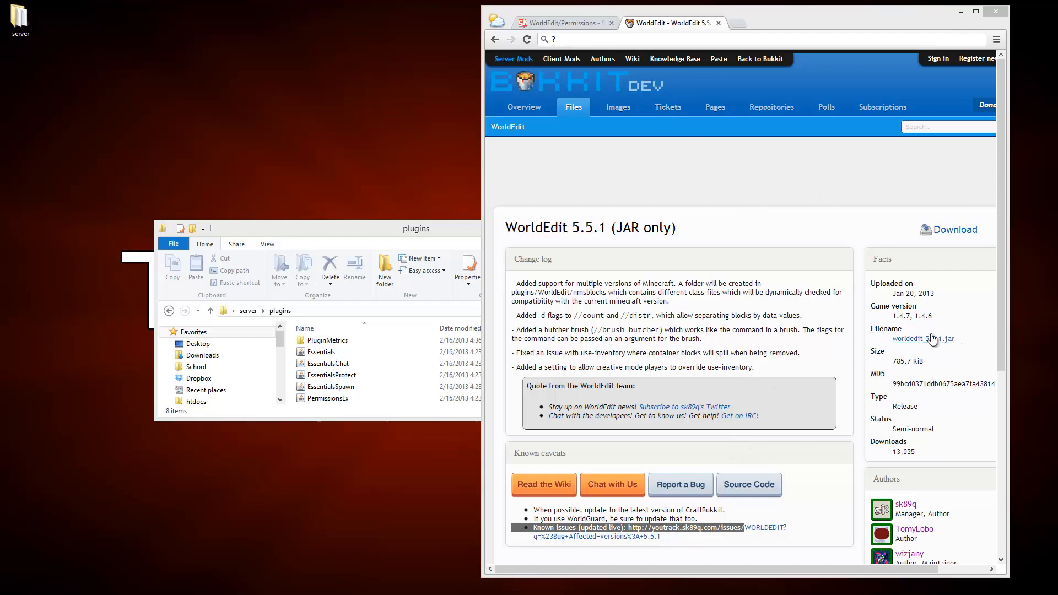
Step: Download worldedit-5.5.1.jar and locate it in the Downloads folder
click(923, 338)
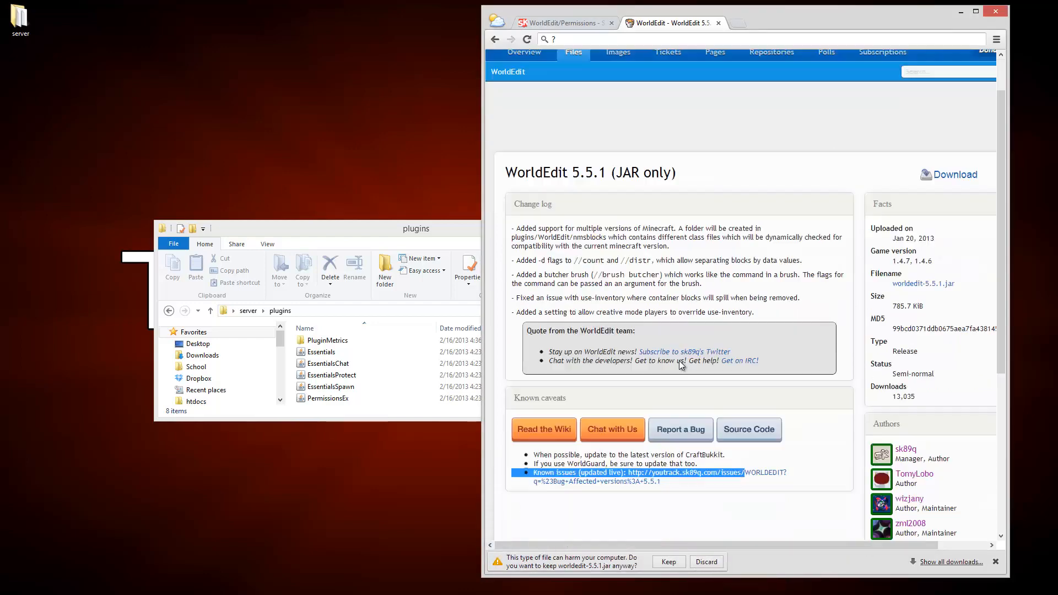
scroll(down, 3)
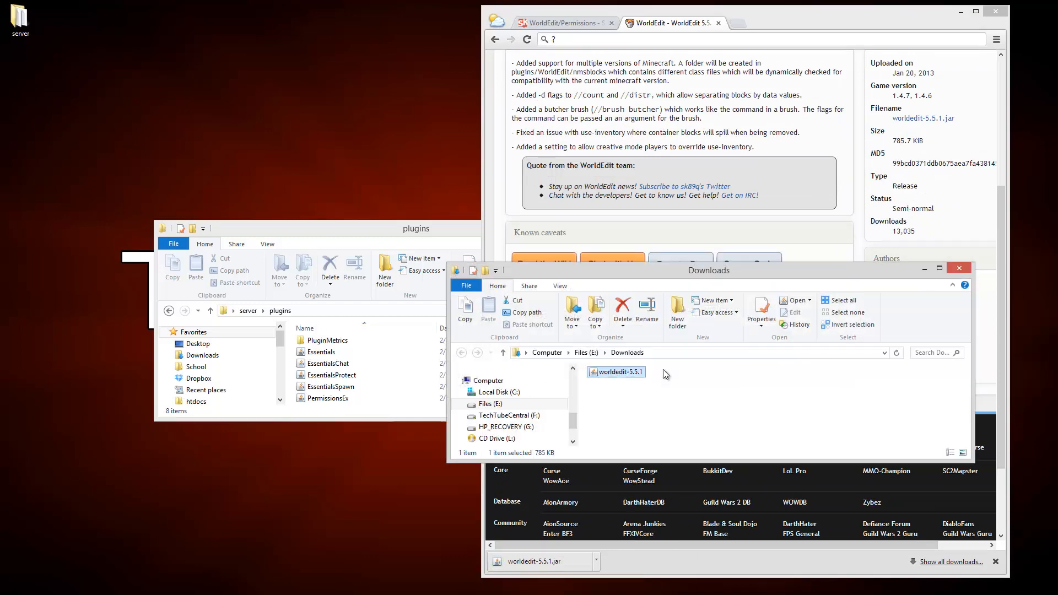
mouse_move(368, 263)
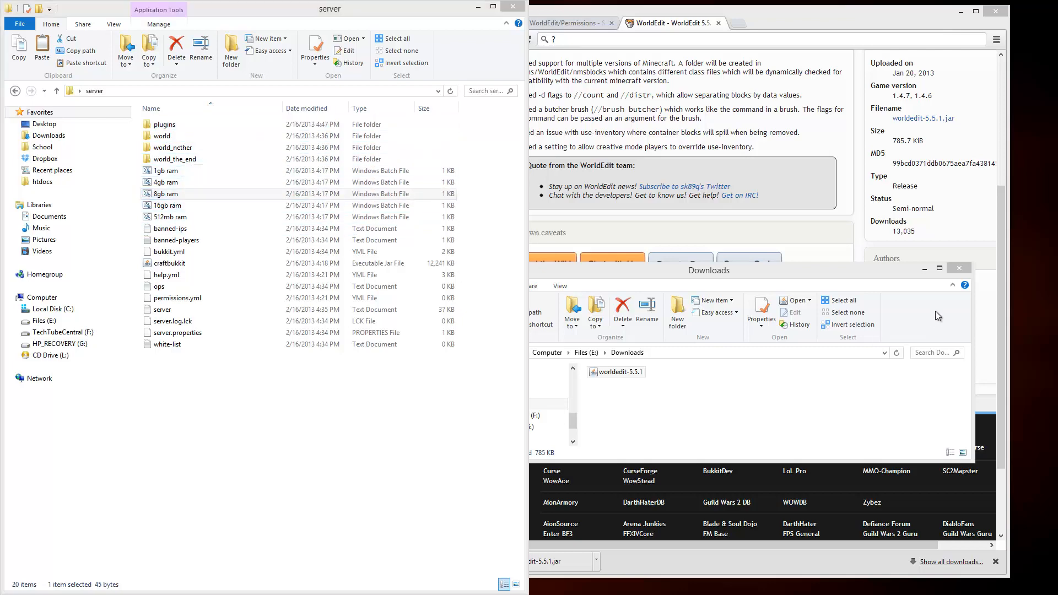
Step: Launch the Bukkit server from its 8gb ram batch file
double_click(165, 194)
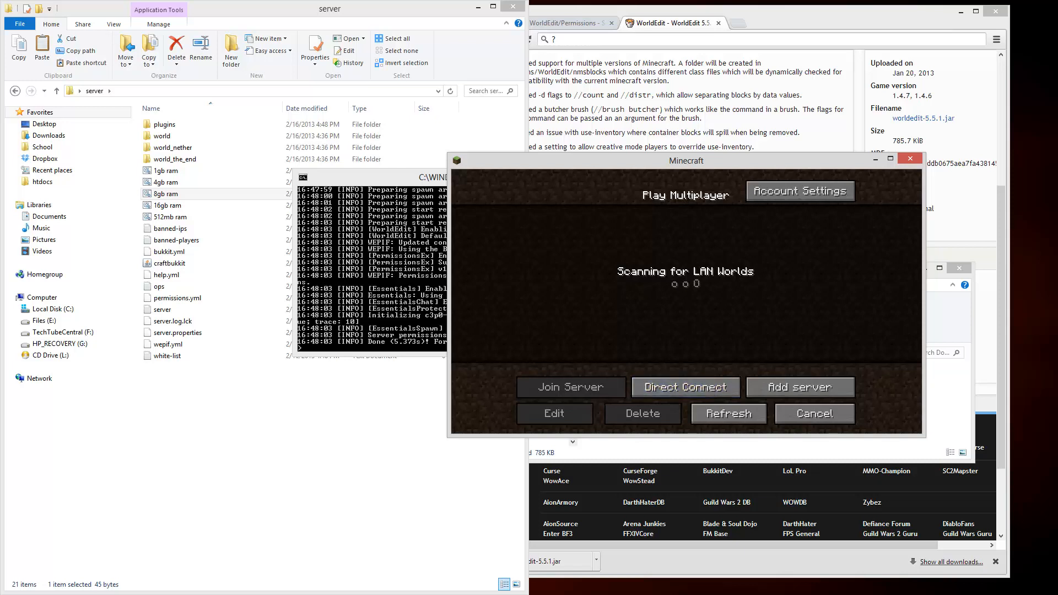
Step: Direct-connect to the server at address localhost and join it
click(684, 387)
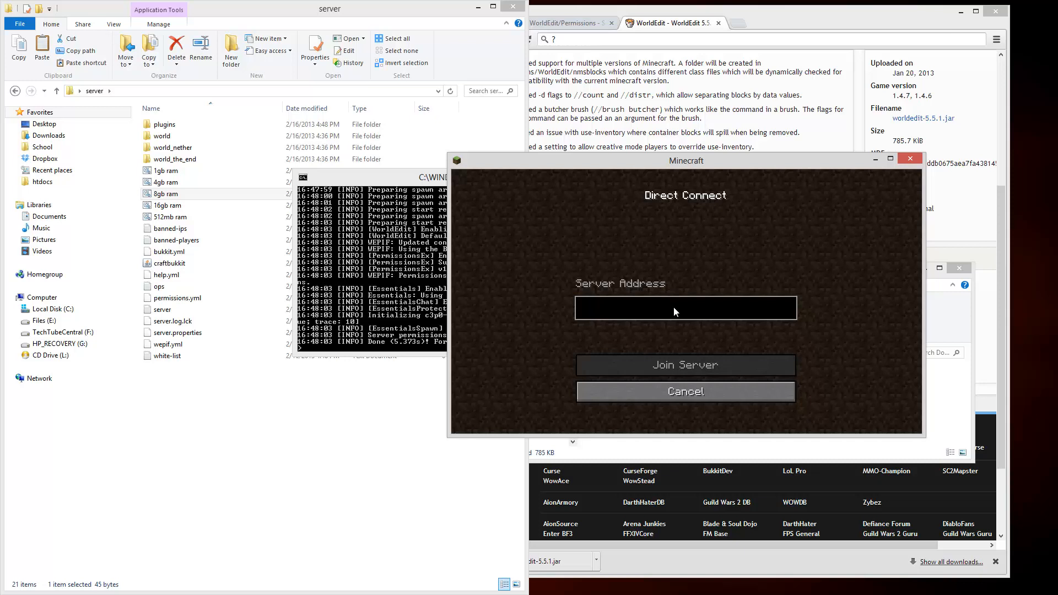
text(localhost)
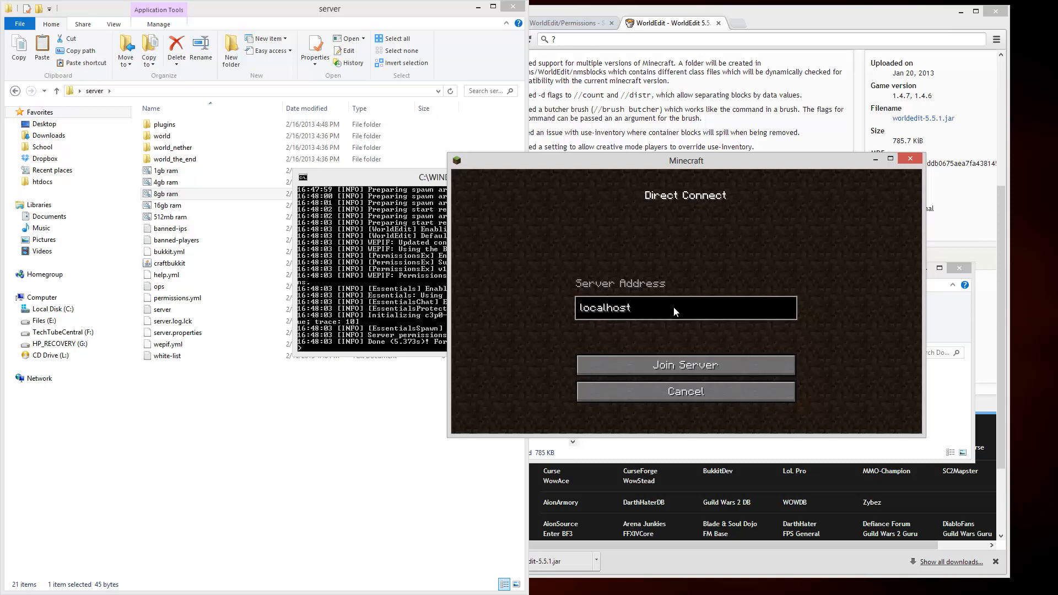
click(685, 365)
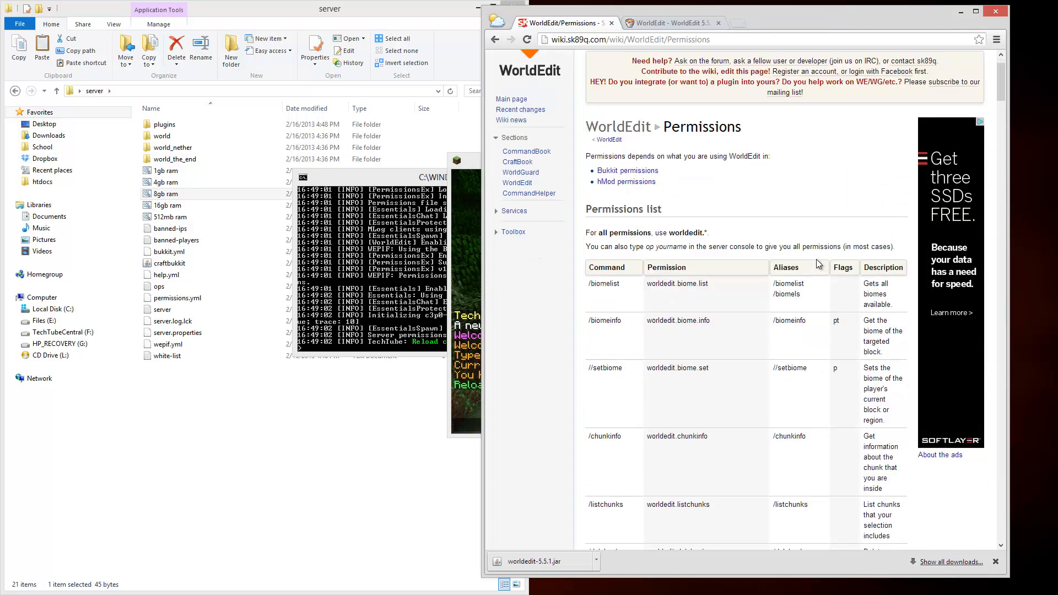
scroll(down, 3)
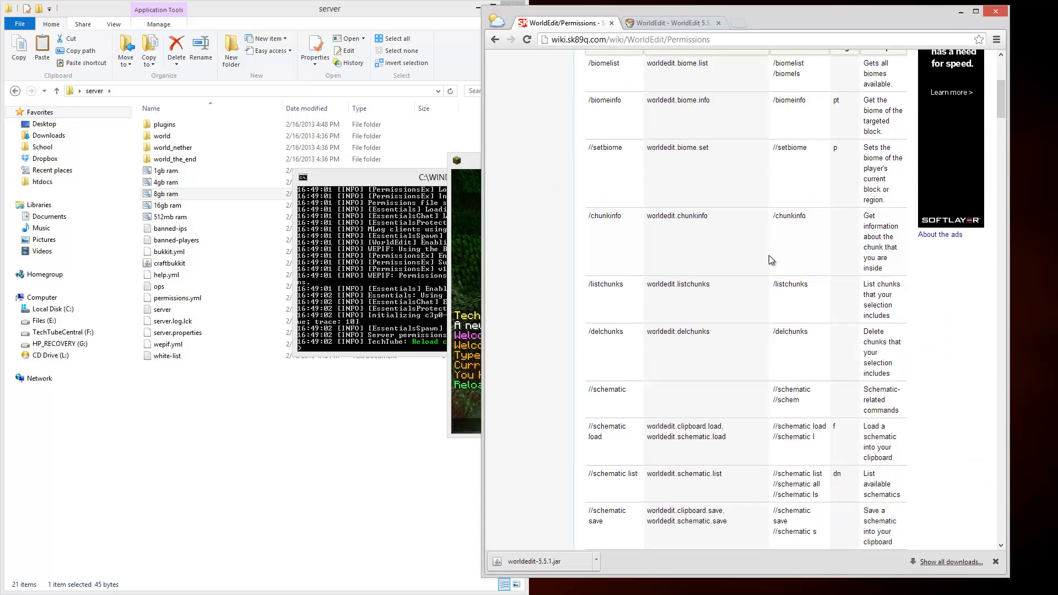
scroll(down, 3)
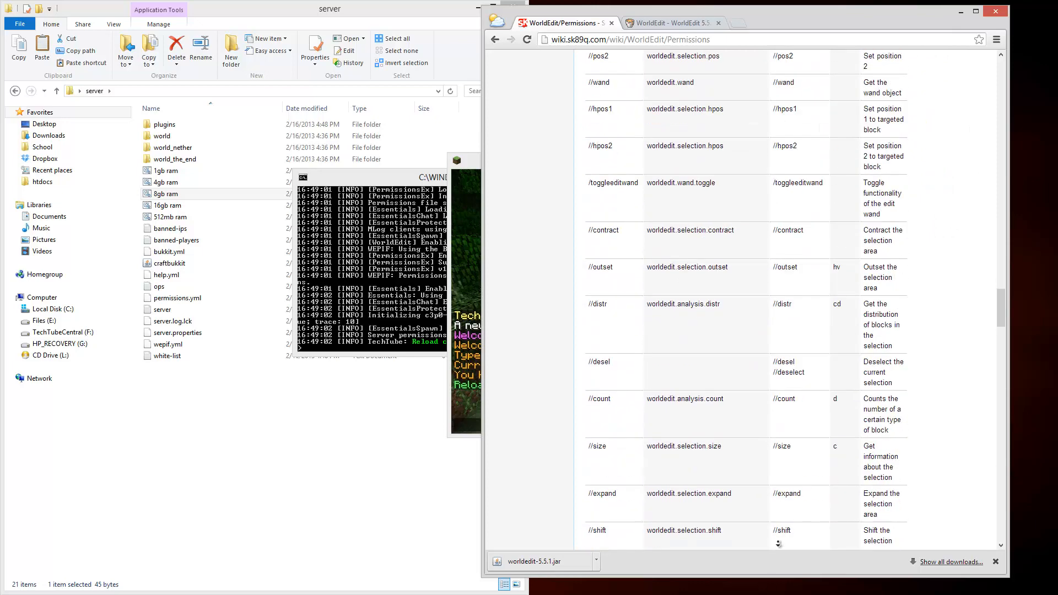
scroll(down, 3)
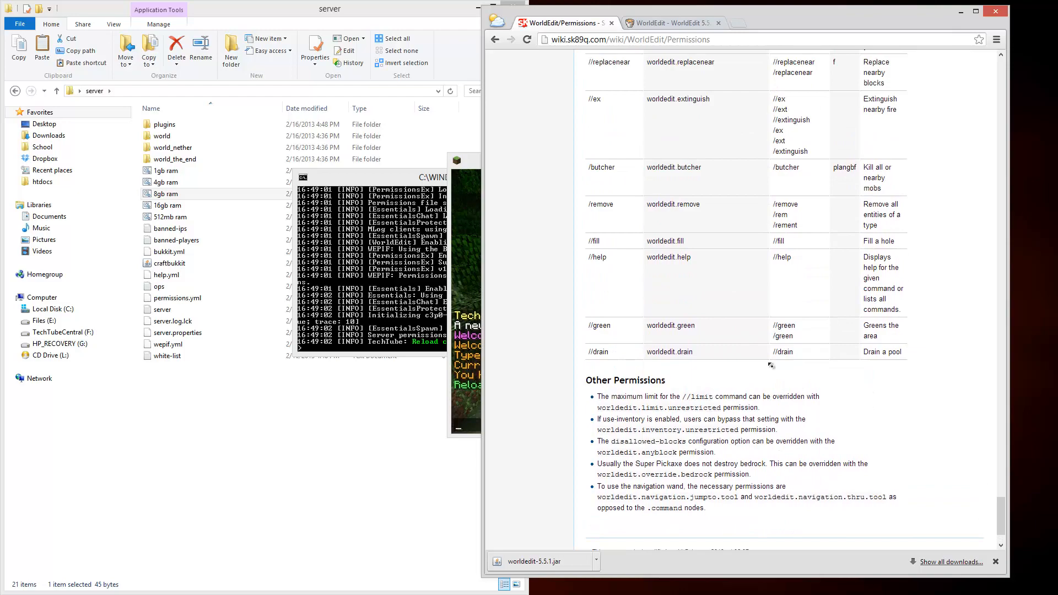
scroll(down, 3)
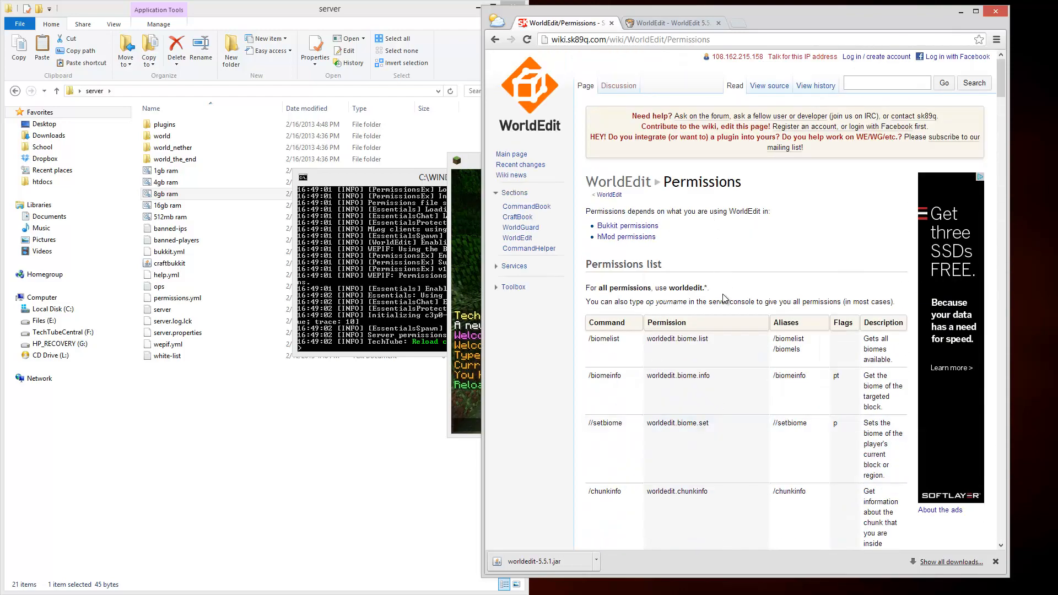
double_click(687, 288)
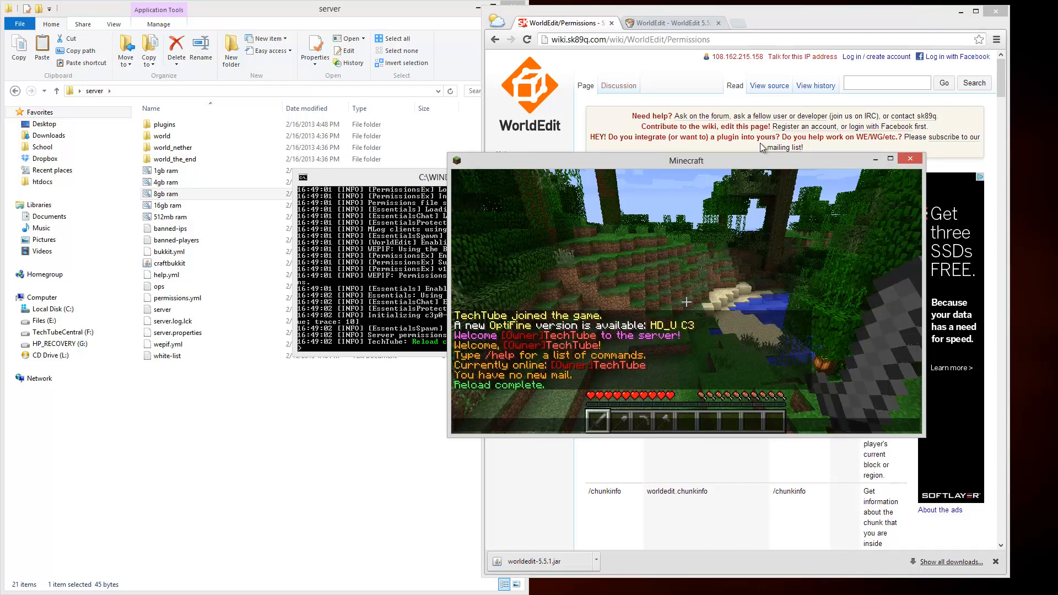
mouse_move(782, 174)
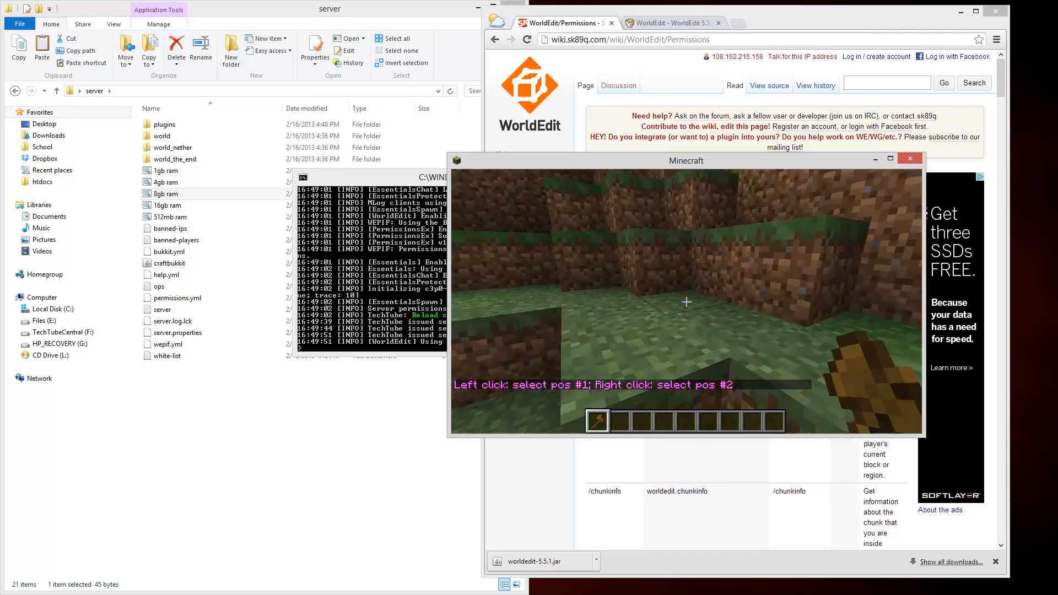
Step: Set wand corners pos1 and pos2 on the terrain and fill the region with //set
click(686, 302)
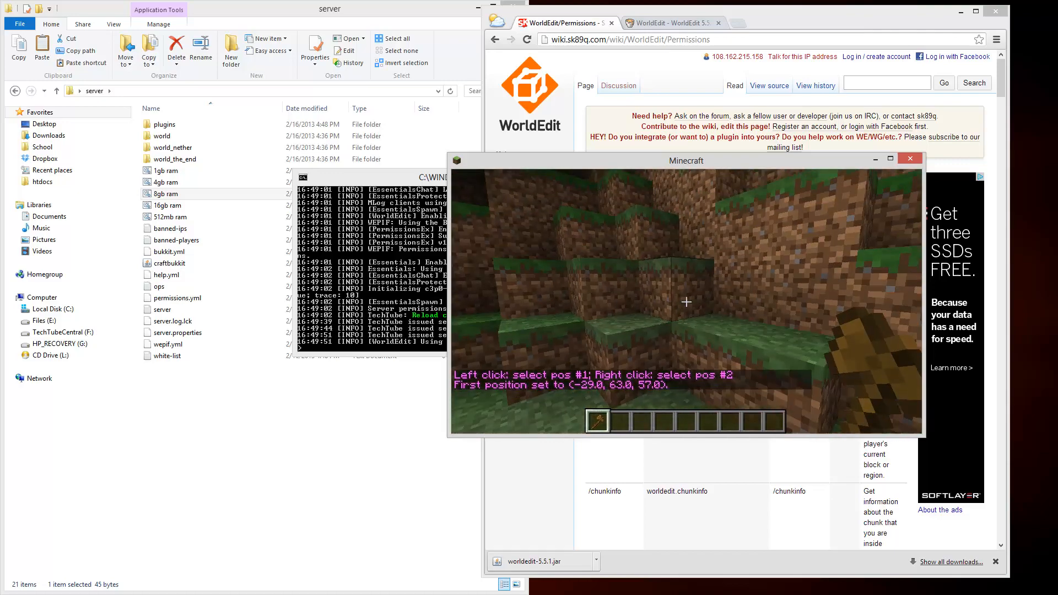
right_click(686, 302)
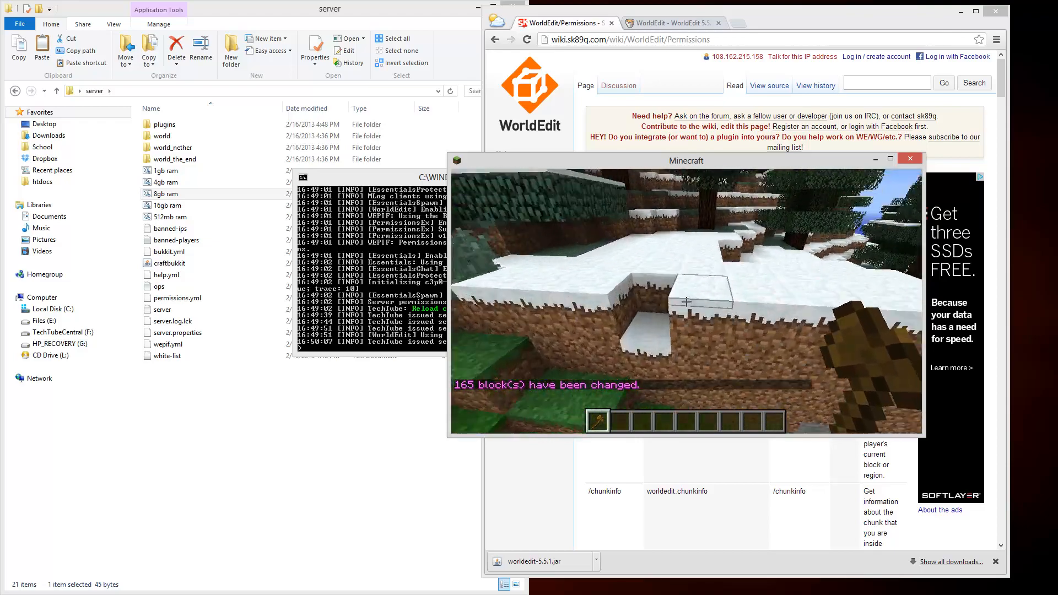
click(686, 302)
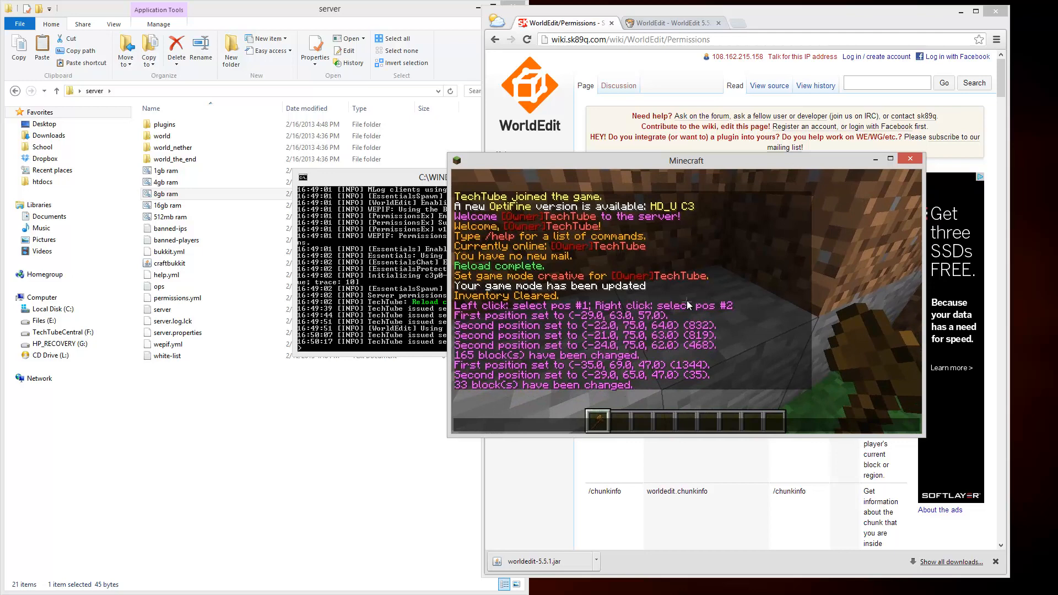
text(//set)
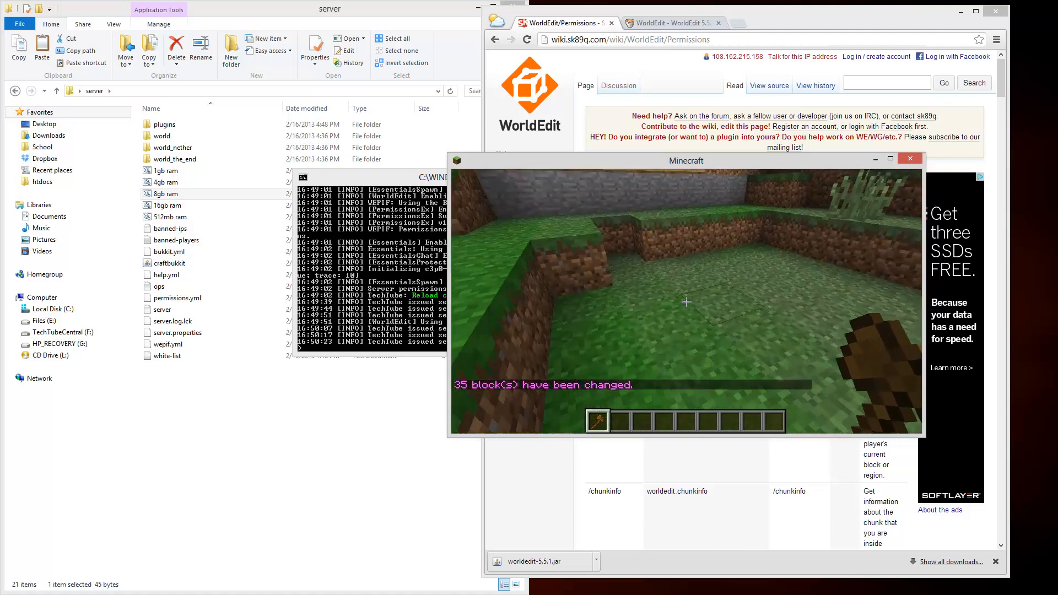
Step: Fill the selected line of ground with gold blocks using //set gold
key(e)
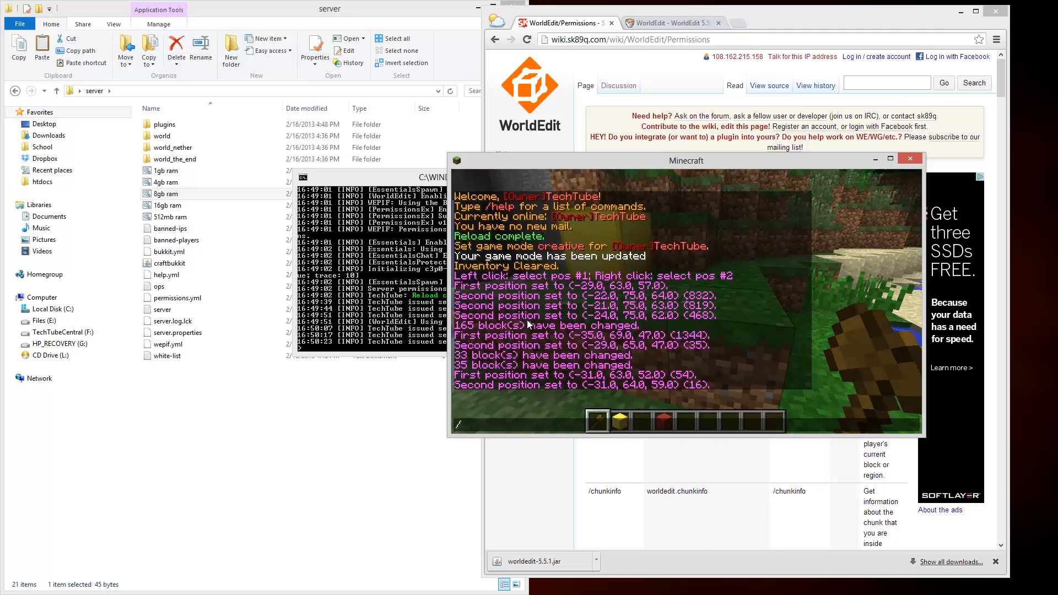
text(//set go)
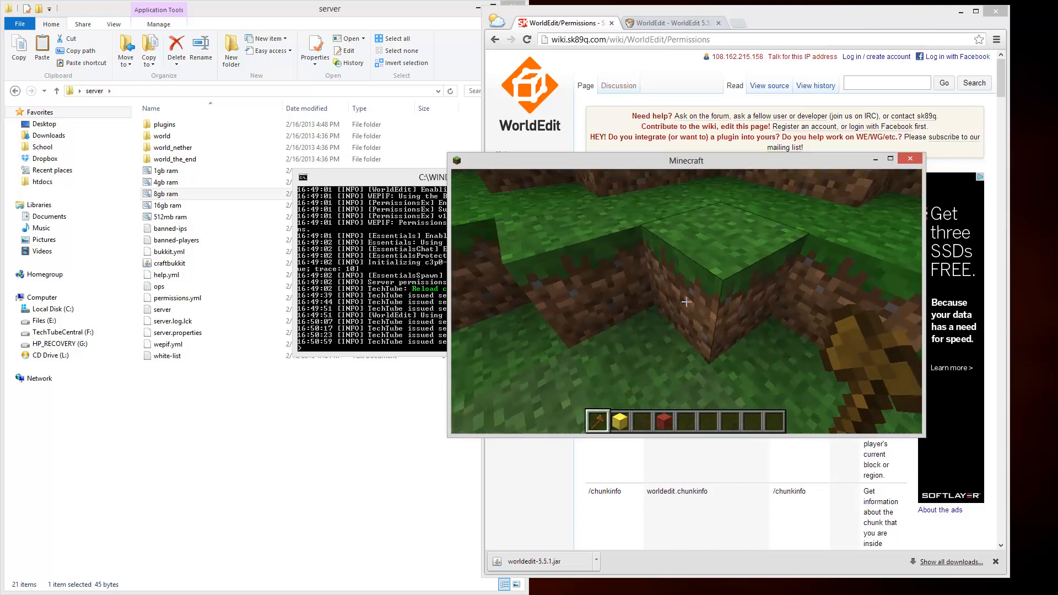
Step: Mark a corner of a new small selection to expand vertically
click(685, 302)
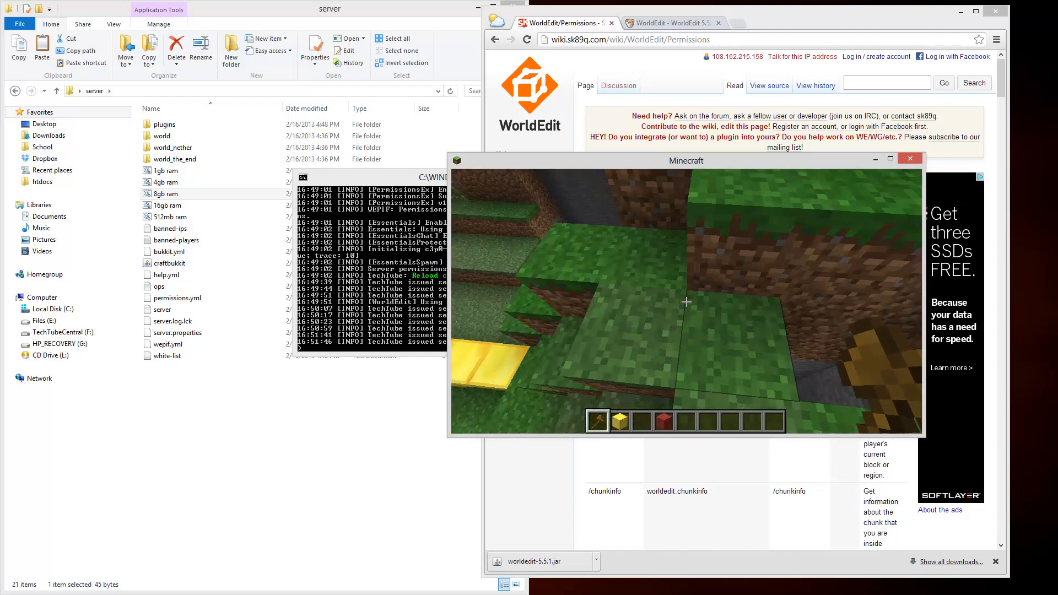
mouse_move(686, 302)
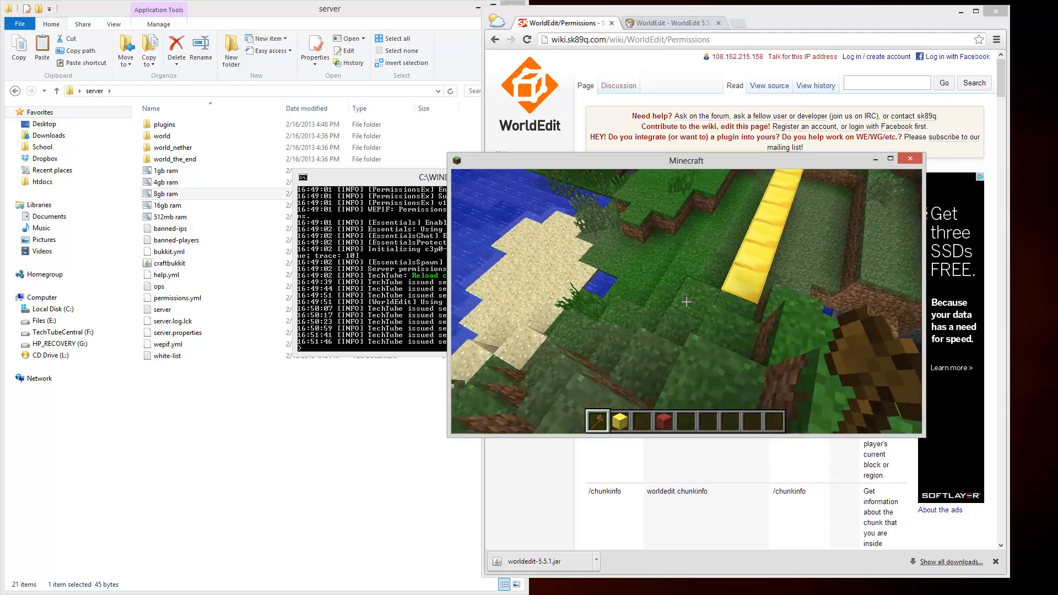
Step: Mark one end of the gold strip section for copying
click(684, 302)
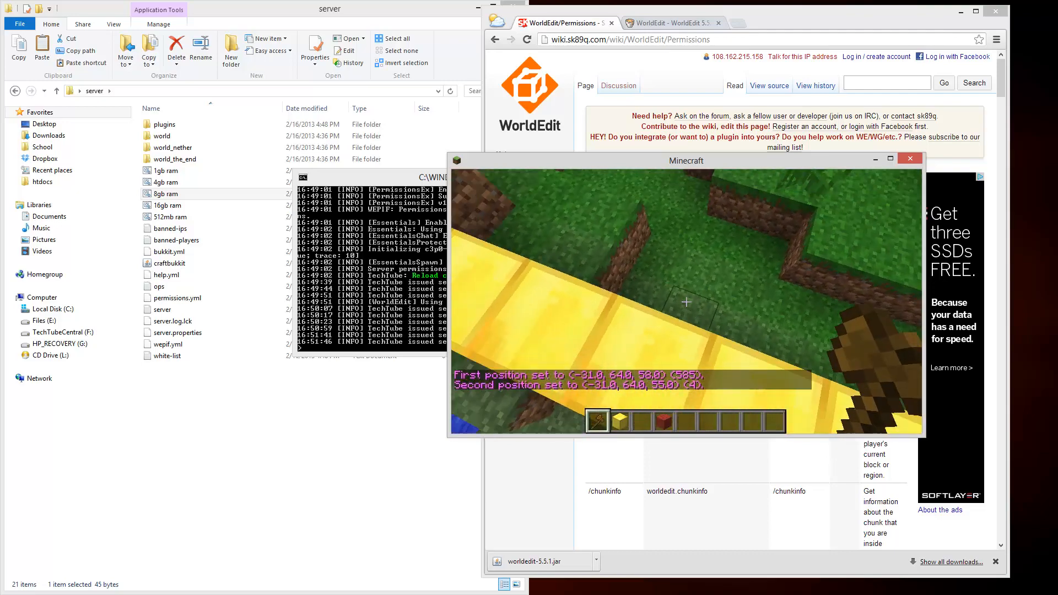
mouse_move(686, 302)
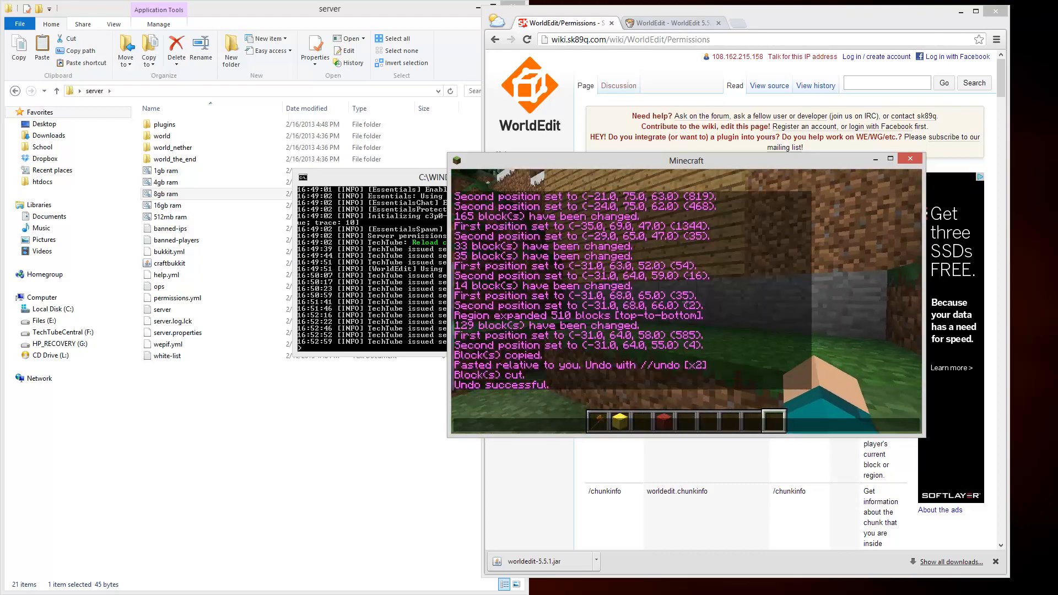
mouse_move(910, 157)
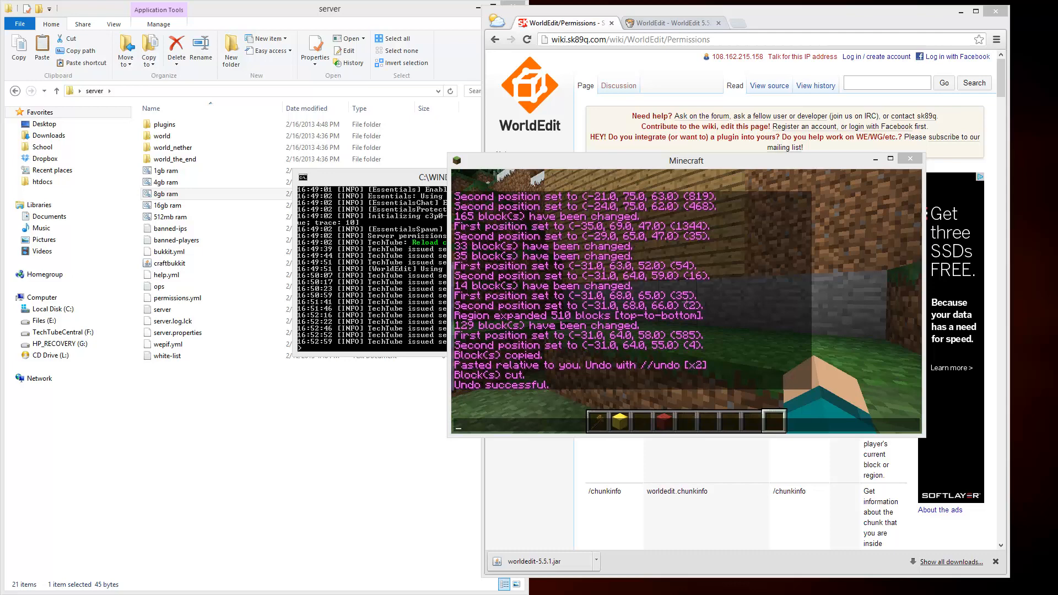
mouse_move(1012, 284)
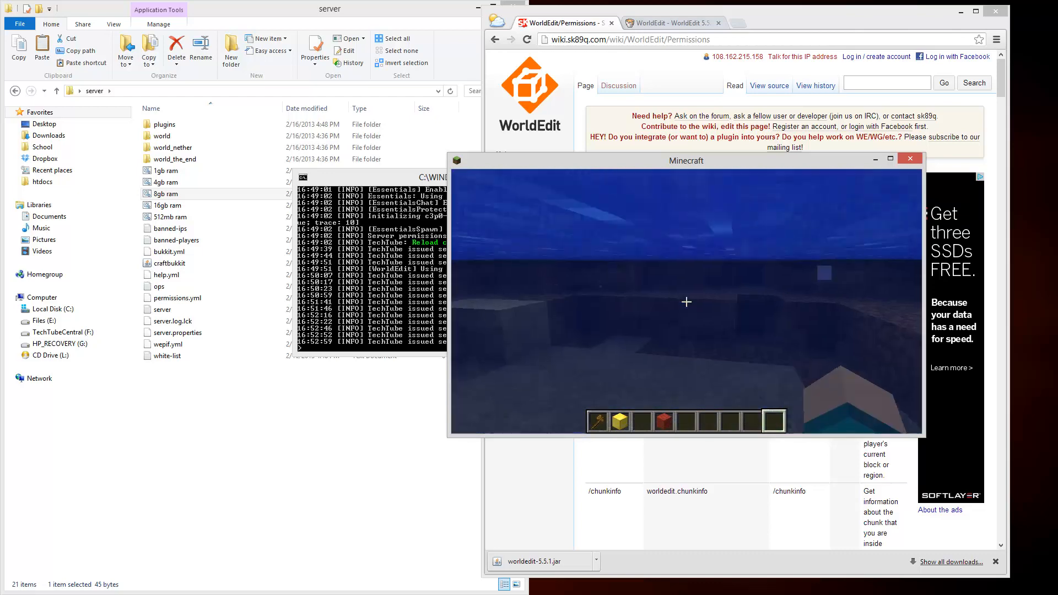
Step: Drain nearby water with //drain 2, removing 158 blocks, then attempt //undo
text(//drai)
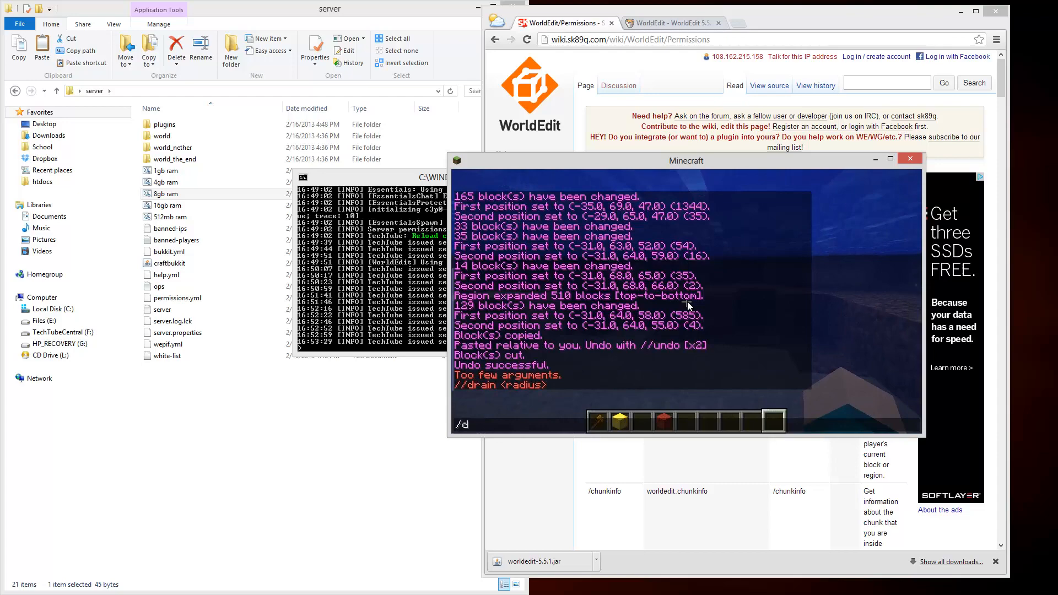
text(/drain 2)
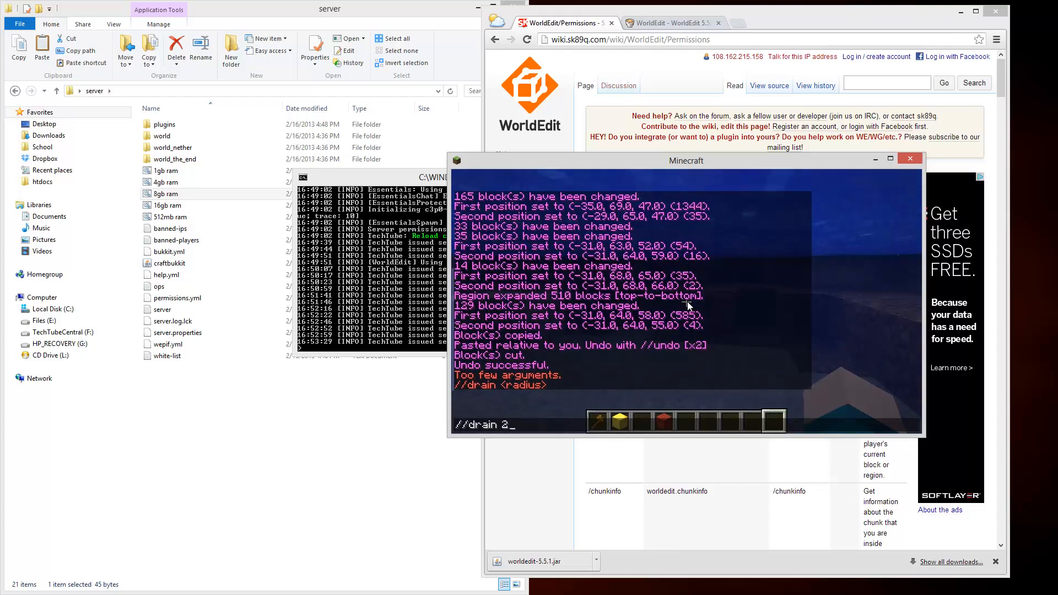
key(enter)
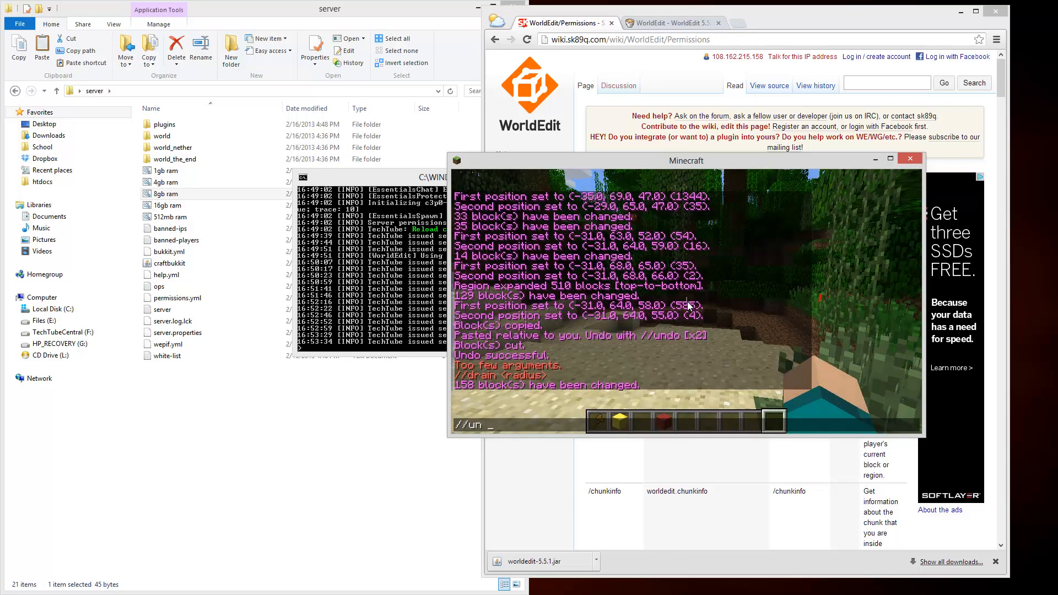
text(do)
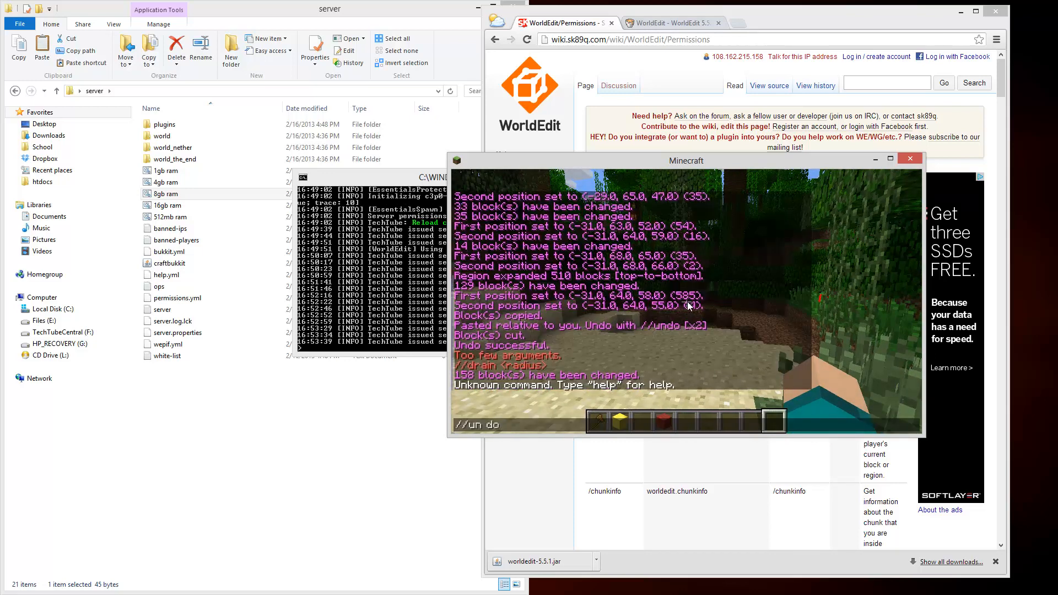